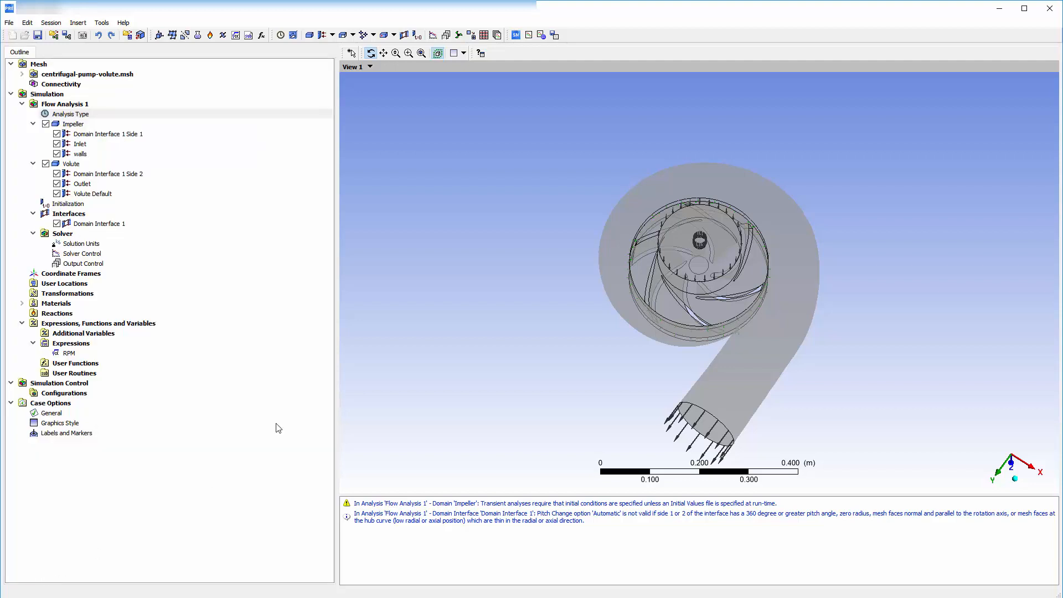
Insert User Surface 1 imported from the UserSurface.csv file
{"action": "left_click", "coordinate": [77, 22]}
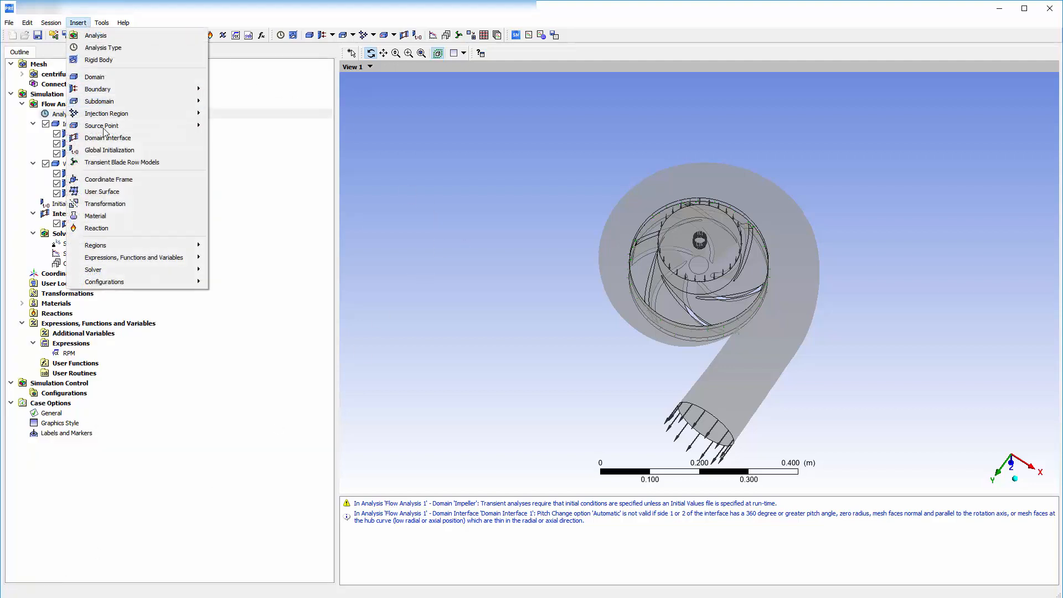
{"action": "left_click", "coordinate": [102, 191]}
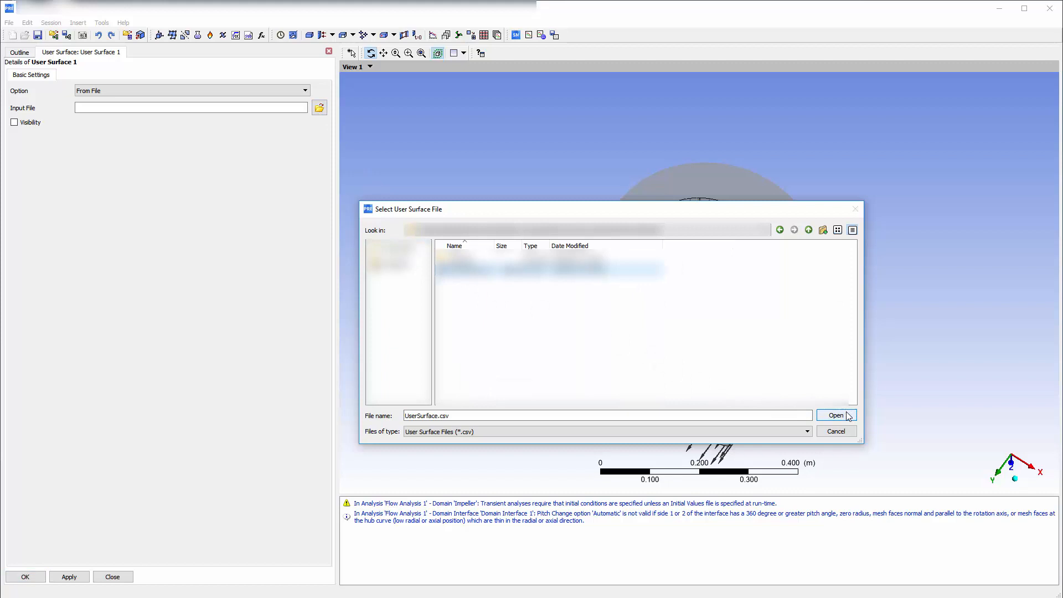
{"action": "left_click", "coordinate": [835, 415]}
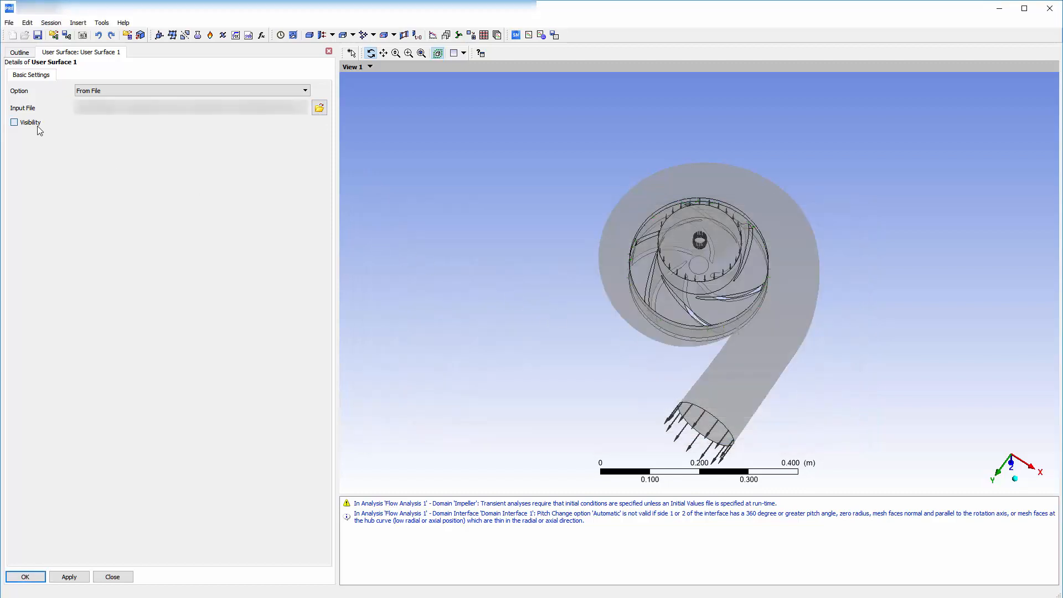
{"action": "left_click", "coordinate": [14, 121]}
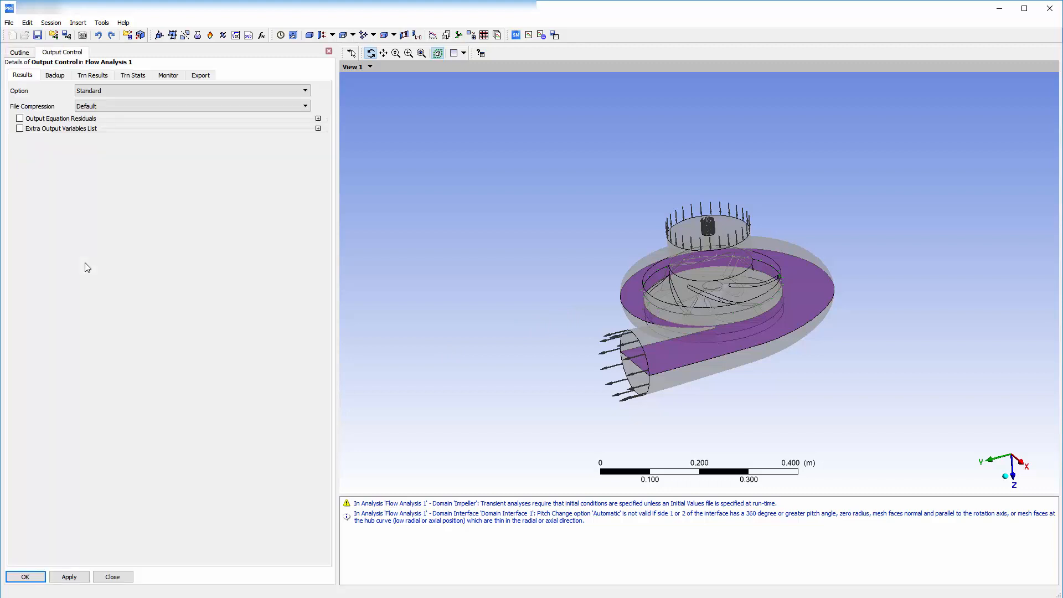
{"action": "mouse_move", "coordinate": [81, 269]}
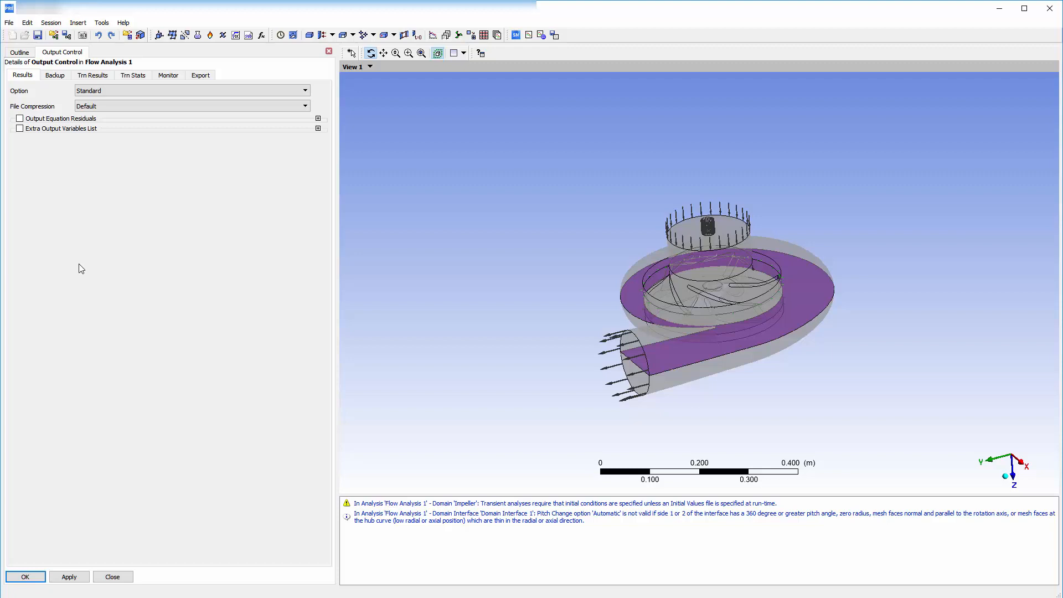
{"action": "mouse_move", "coordinate": [123, 132]}
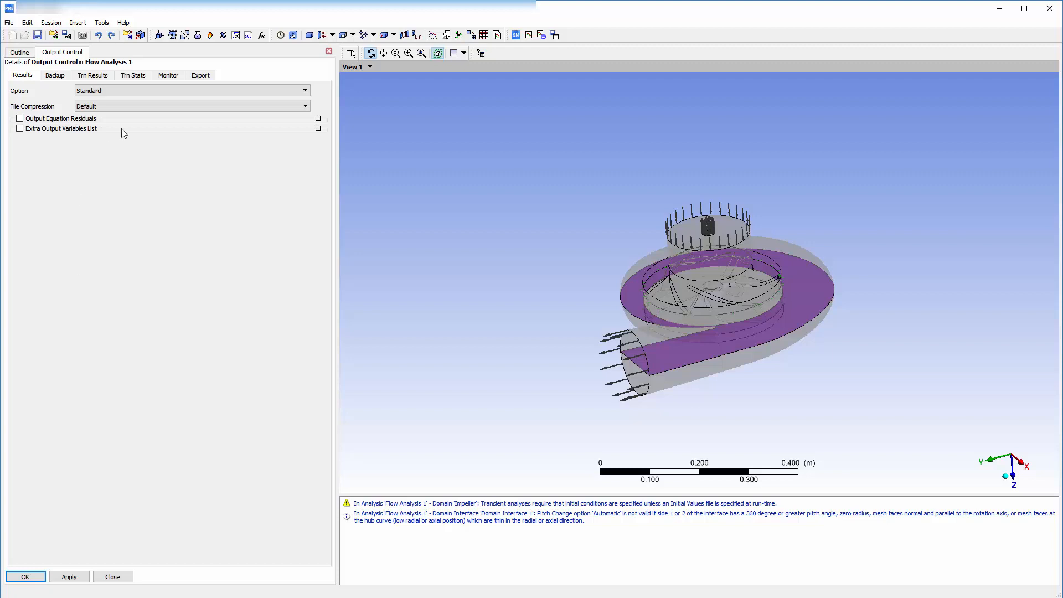
Create a monitor surface named Monitor Surface 1 in Output Control's Monitor settings
{"action": "left_click", "coordinate": [167, 75]}
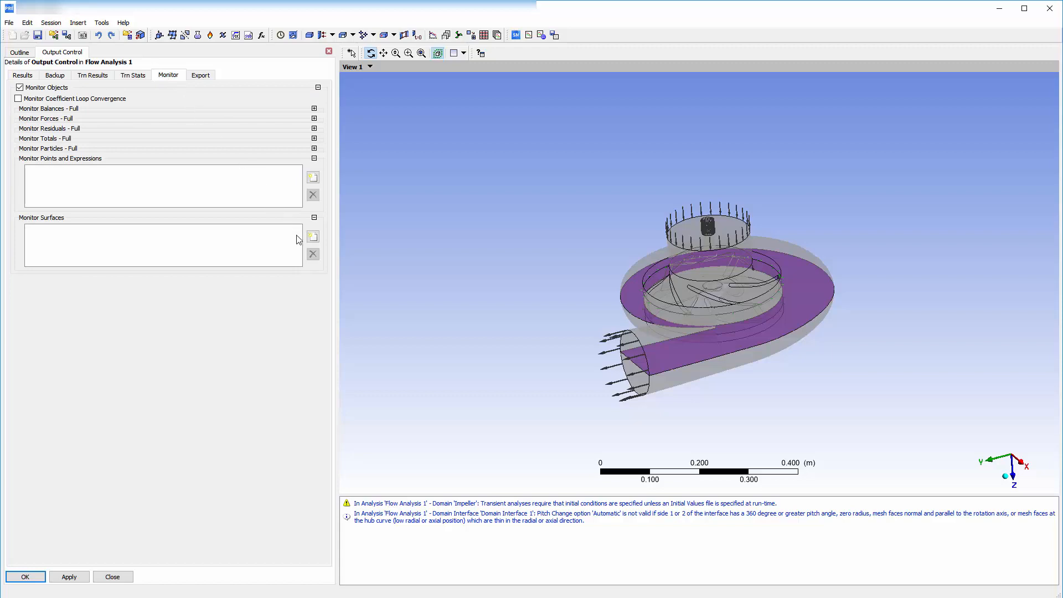
{"action": "left_click", "coordinate": [312, 237]}
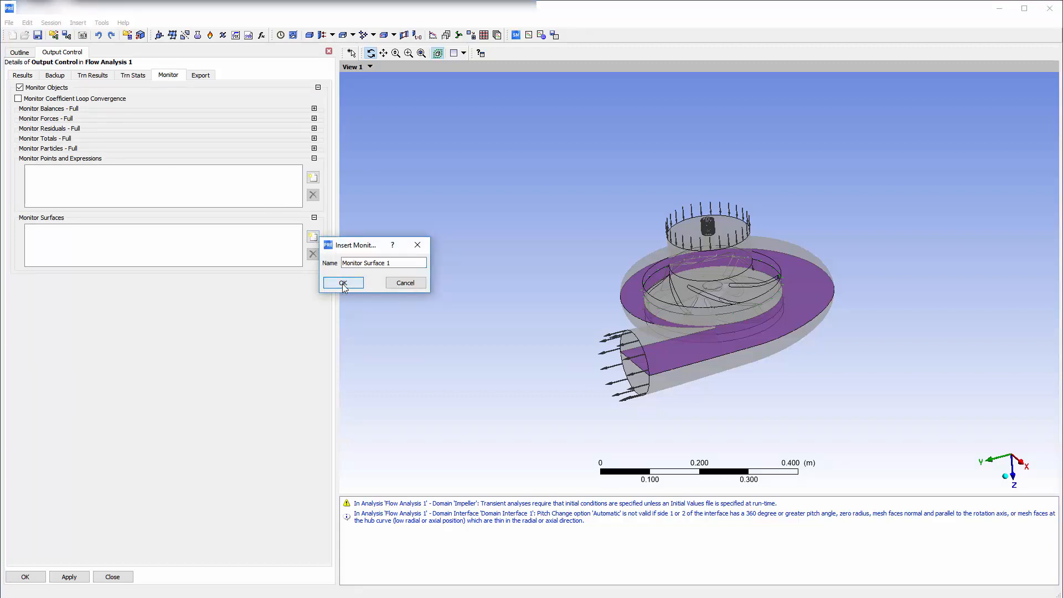
{"action": "left_click", "coordinate": [342, 283]}
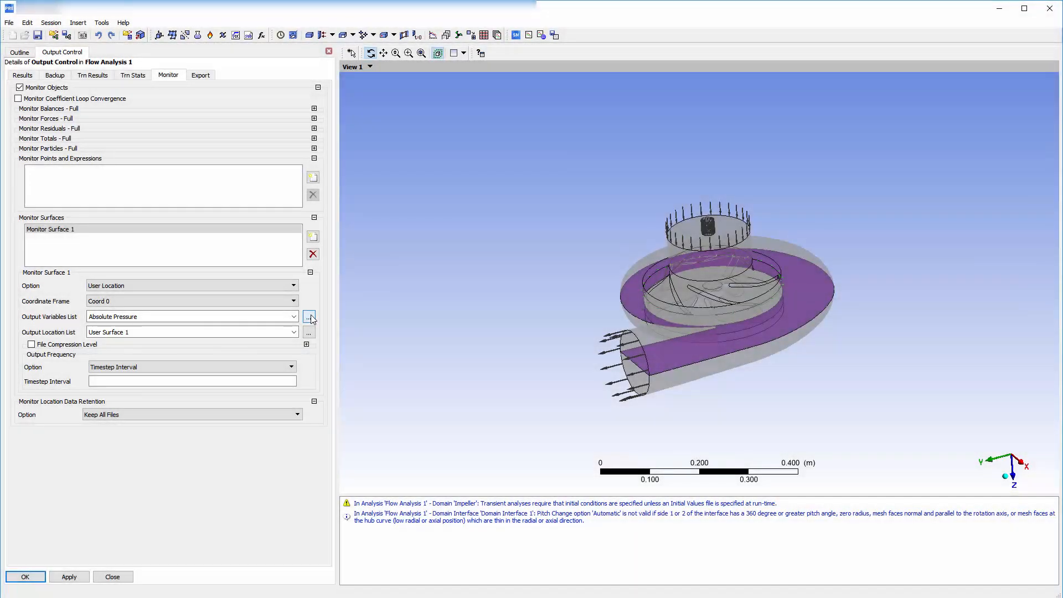
Record isentropic expansion efficiency, pressure, temperature and velocity on Monitor Surface 1 every timestep
{"action": "left_click", "coordinate": [309, 316]}
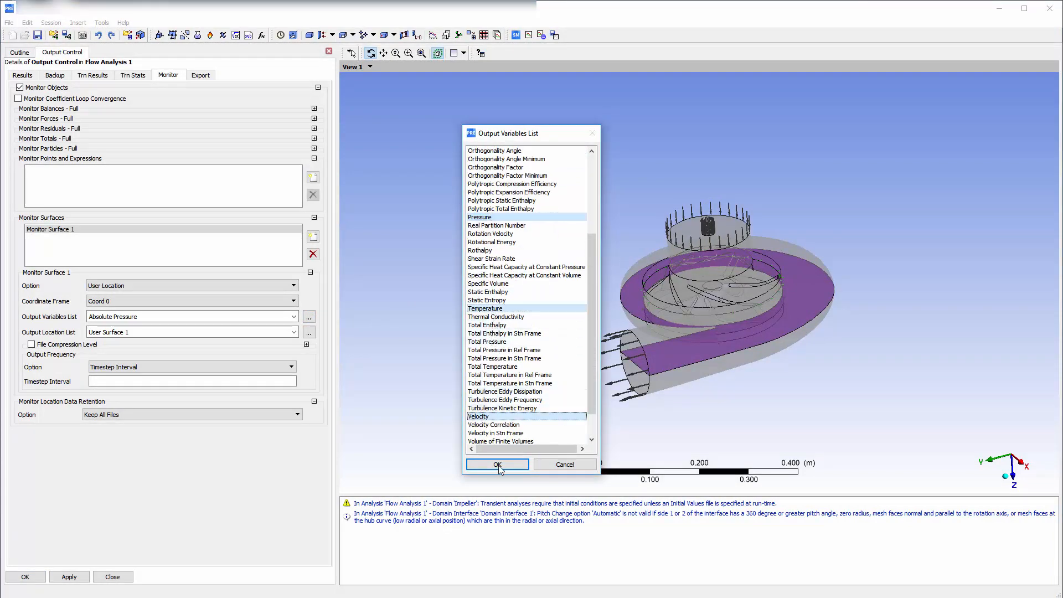
{"action": "left_click", "coordinate": [495, 465]}
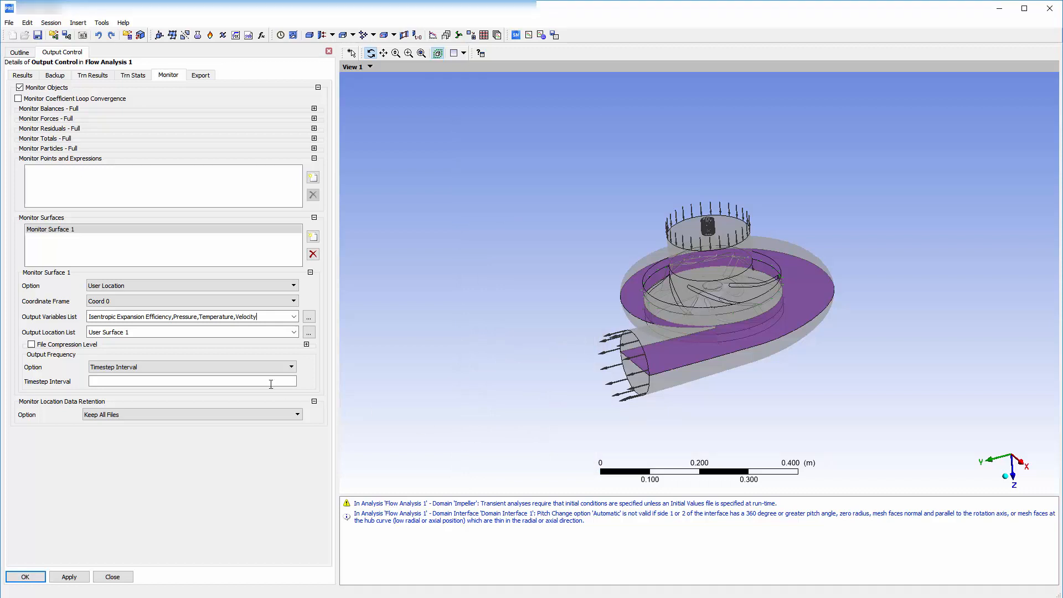
{"action": "left_click", "coordinate": [192, 366]}
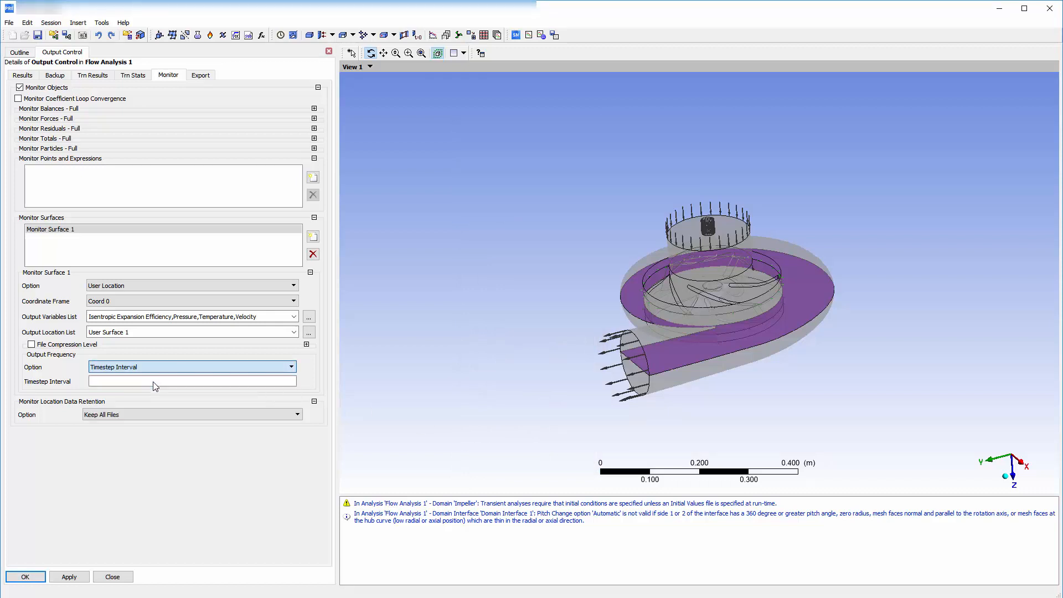
{"action": "left_click", "coordinate": [192, 366]}
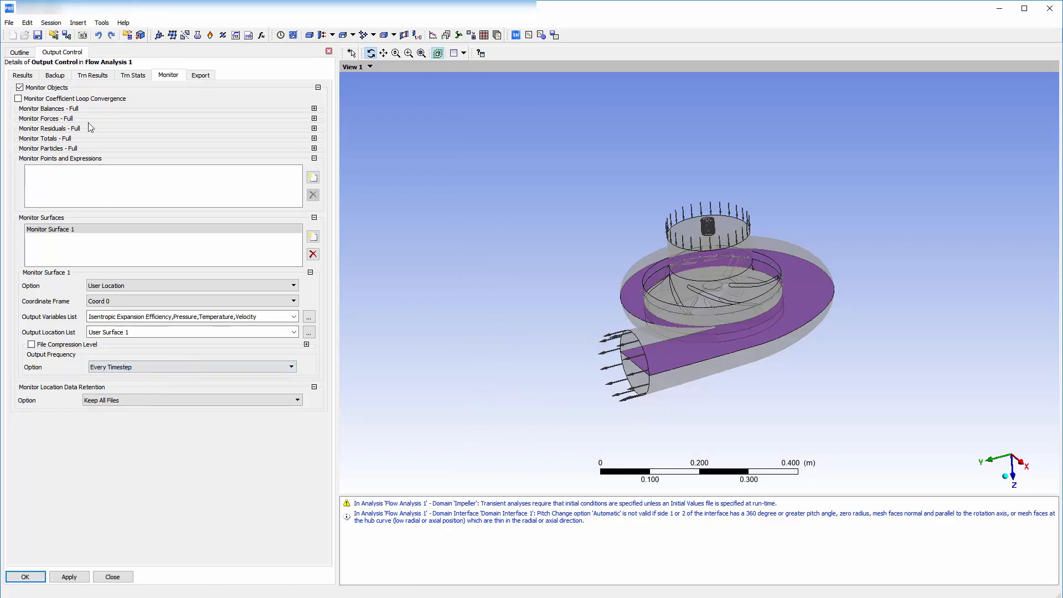
{"action": "left_click", "coordinate": [92, 75]}
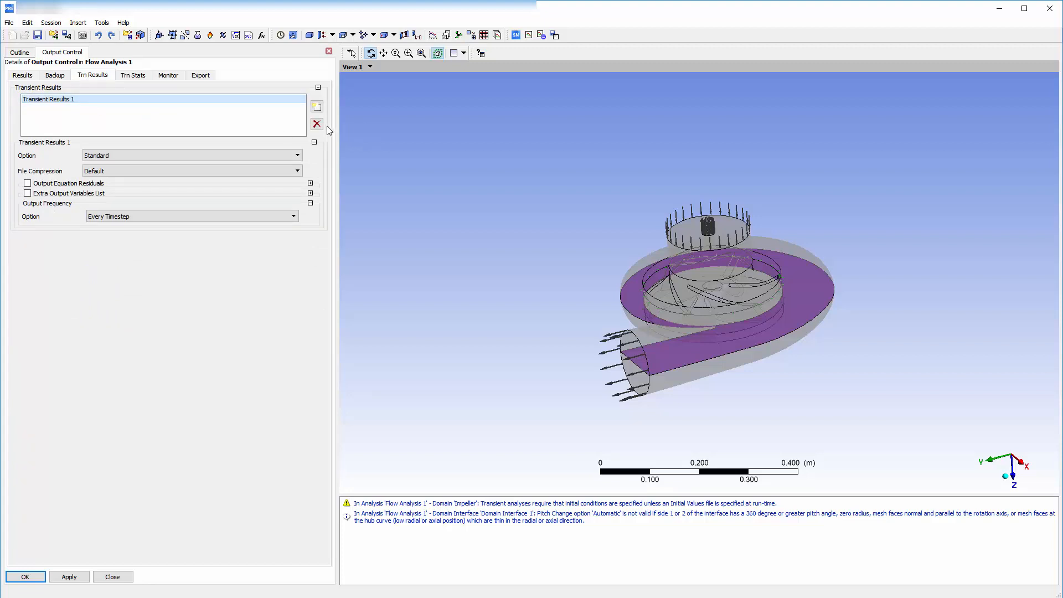
Delete the Transient Results 1 output
{"action": "left_click", "coordinate": [317, 124]}
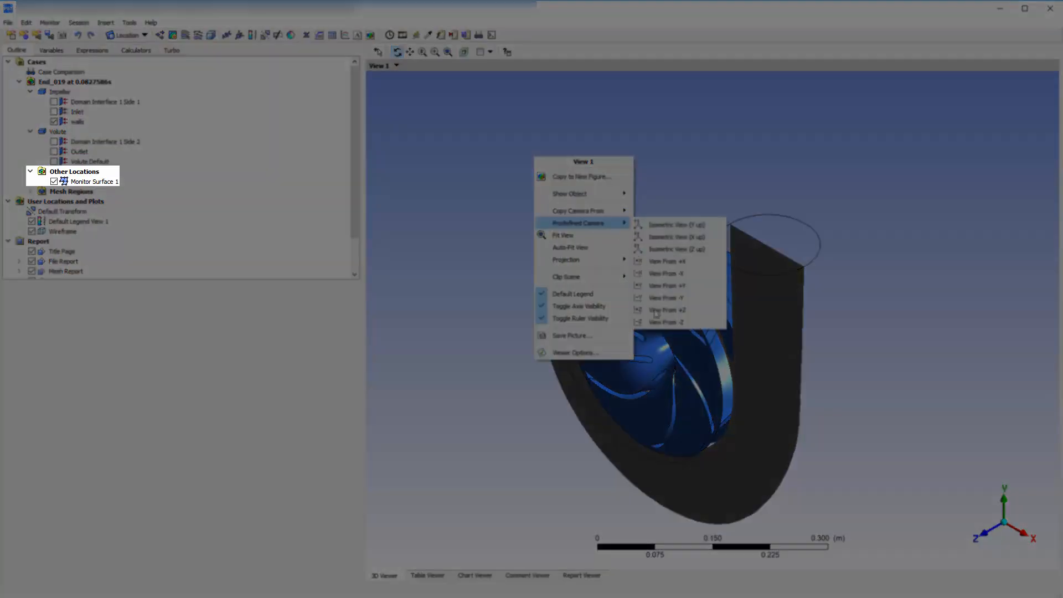
View from +Z and define Contour 1 of pressure, 1e5–2.5e5 Pa, 31 contours
{"action": "left_click", "coordinate": [667, 310]}
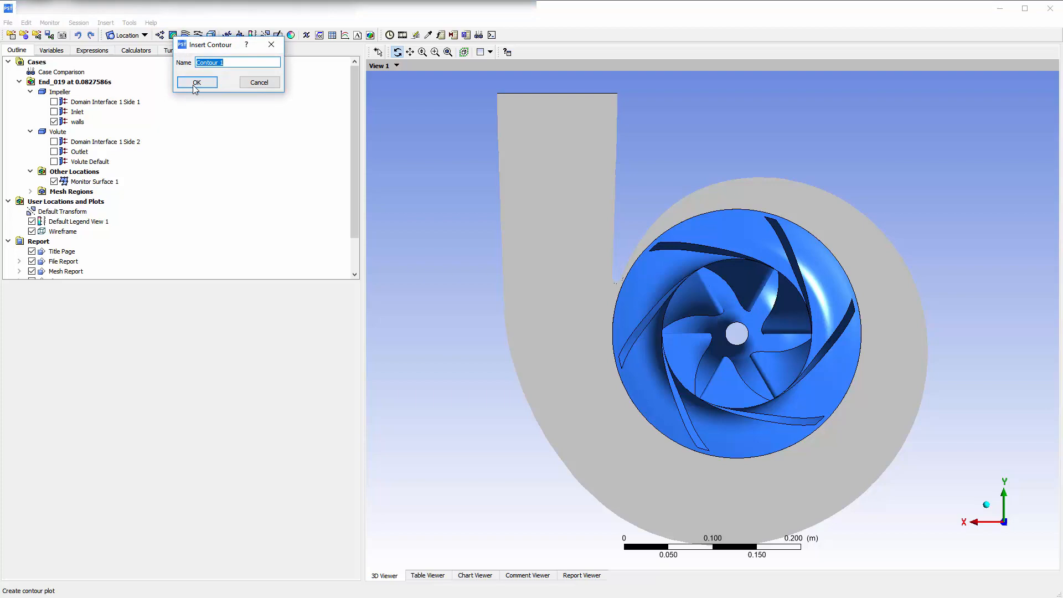
{"action": "left_click", "coordinate": [197, 82]}
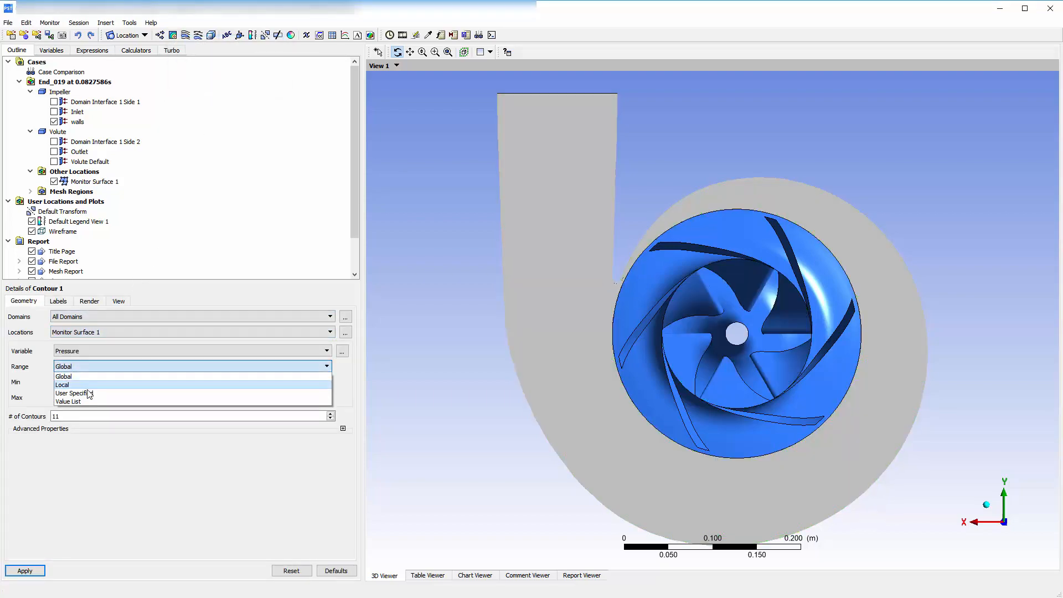
{"action": "left_click", "coordinate": [71, 393]}
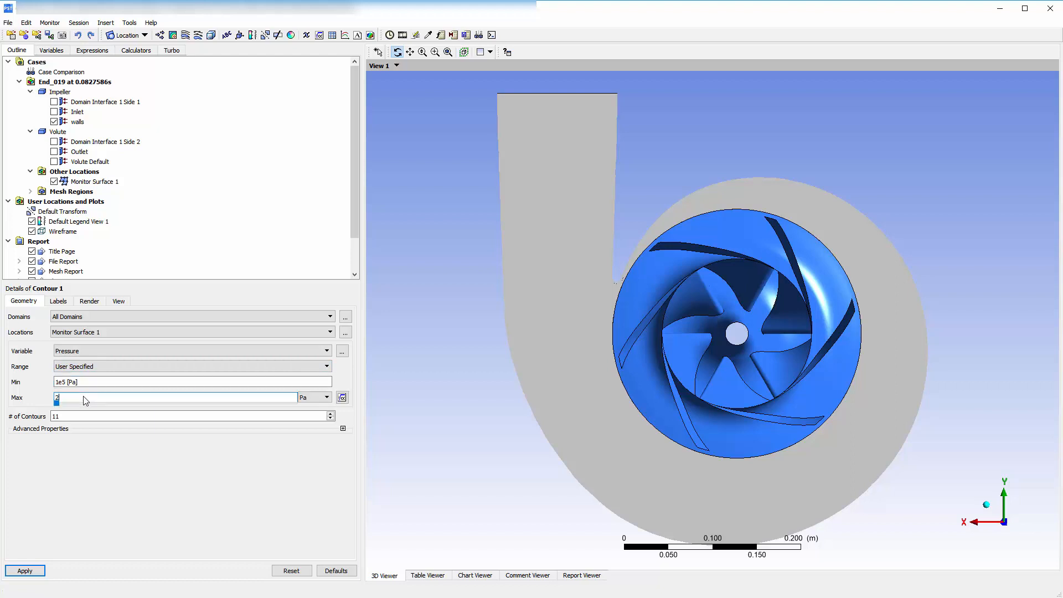
{"action": "type", "text": "3"}
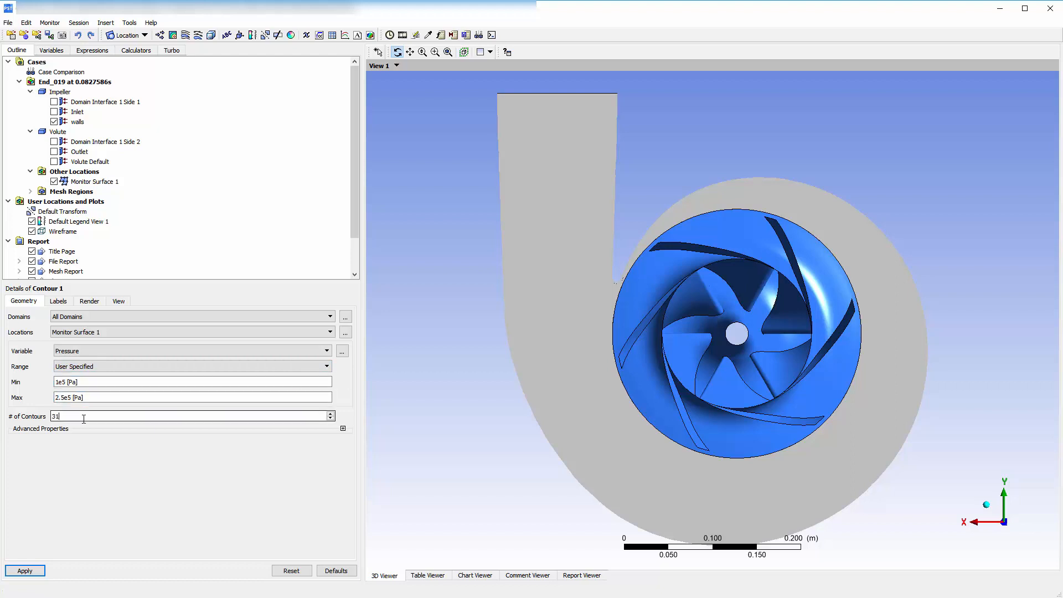
{"action": "left_click", "coordinate": [89, 300]}
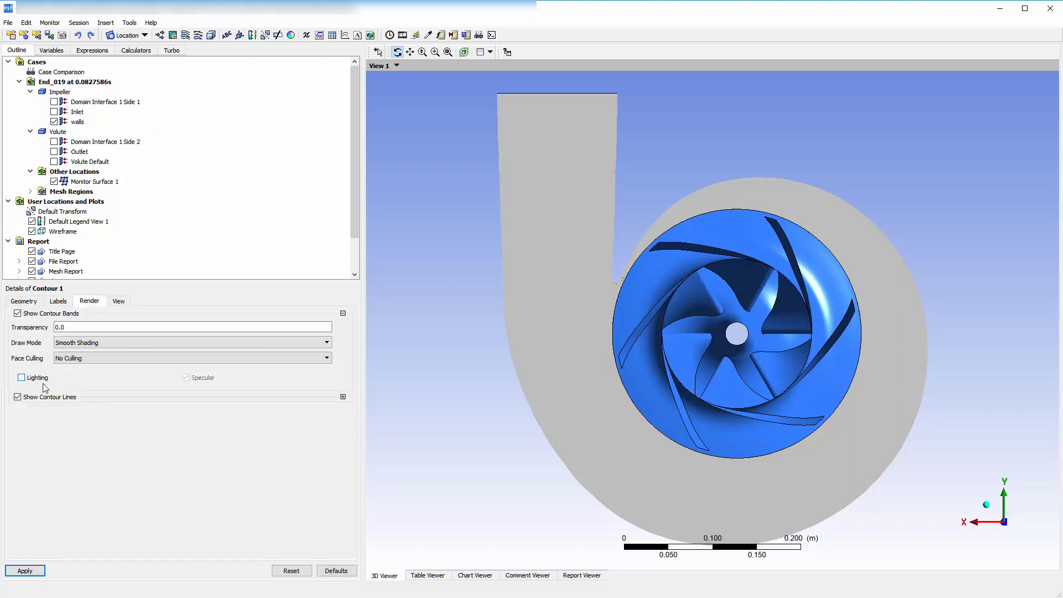
Apply Contour 1 to draw the pressure plot with its 1e5–2.5e5 Pa legend
{"action": "left_click", "coordinate": [24, 570]}
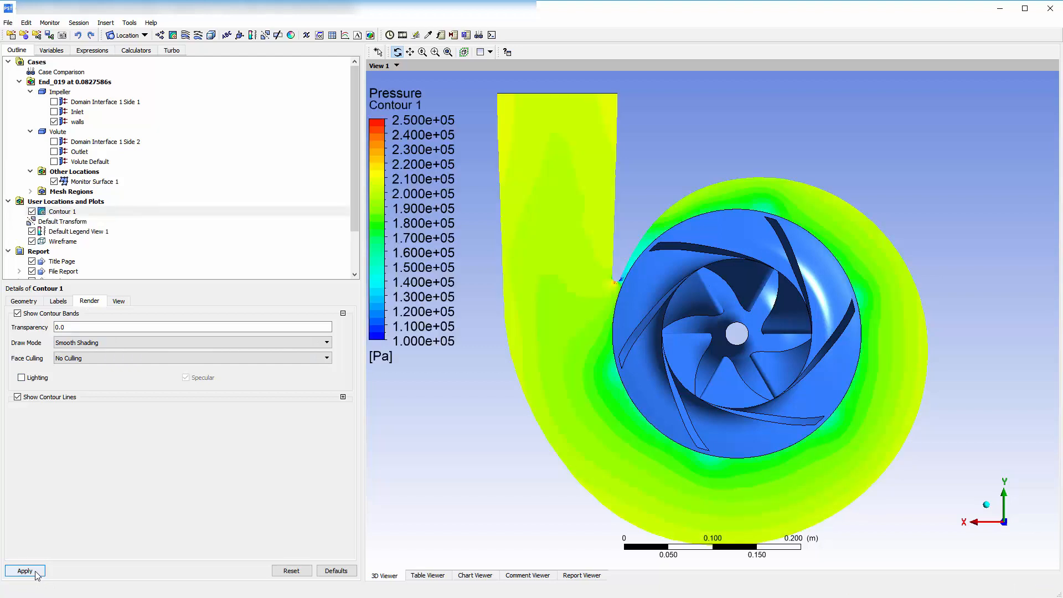
{"action": "left_click", "coordinate": [25, 570]}
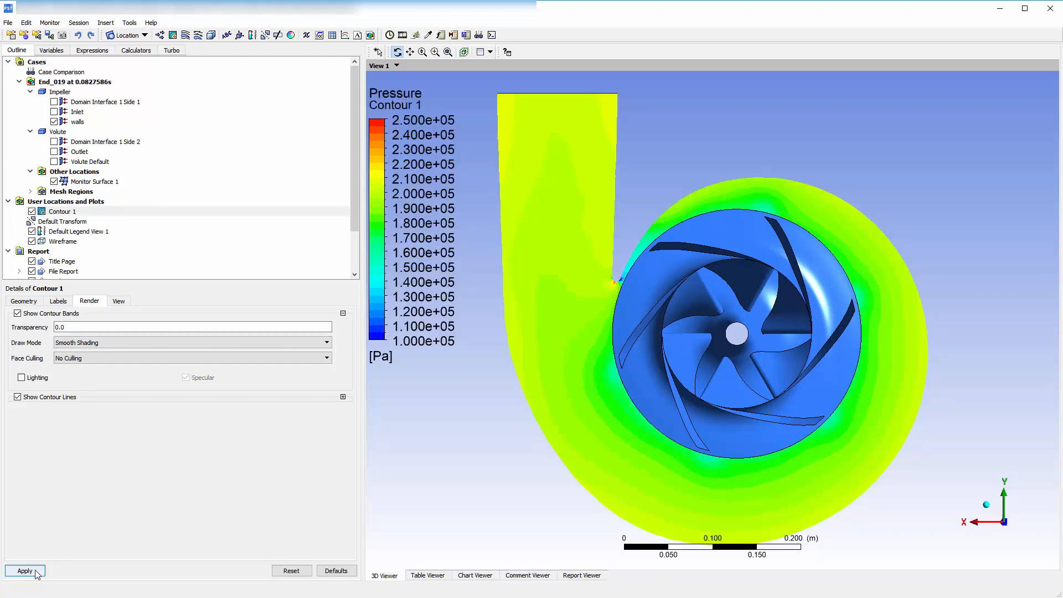
{"action": "left_click", "coordinate": [25, 570]}
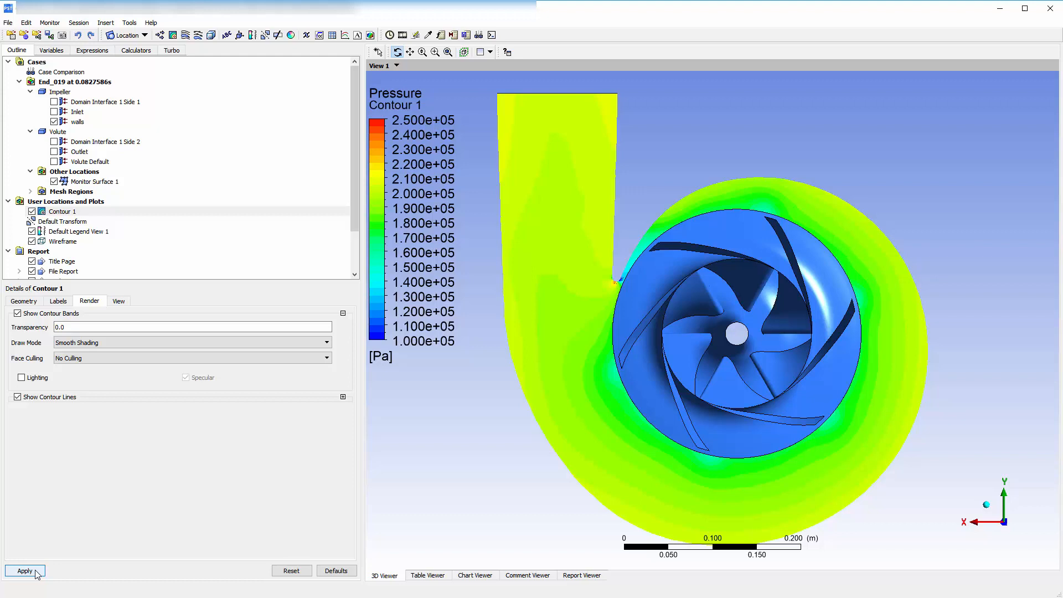
{"action": "left_click", "coordinate": [25, 570]}
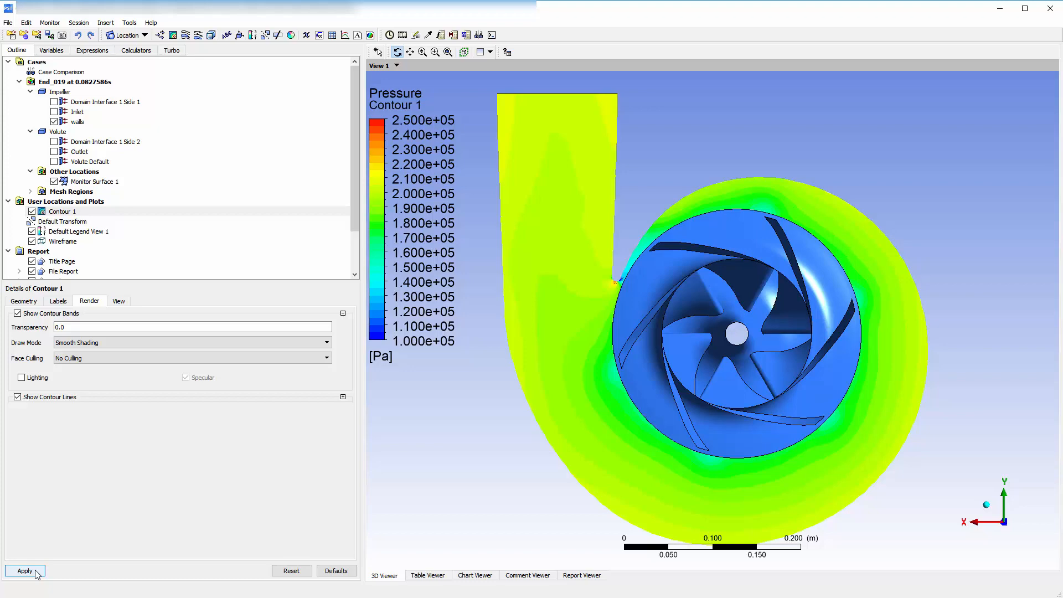